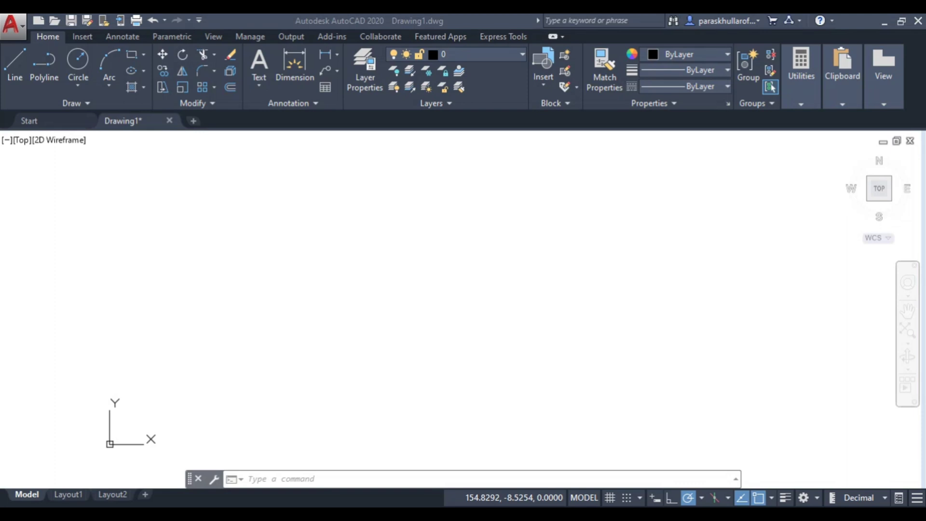
mouse_move(785, 511)
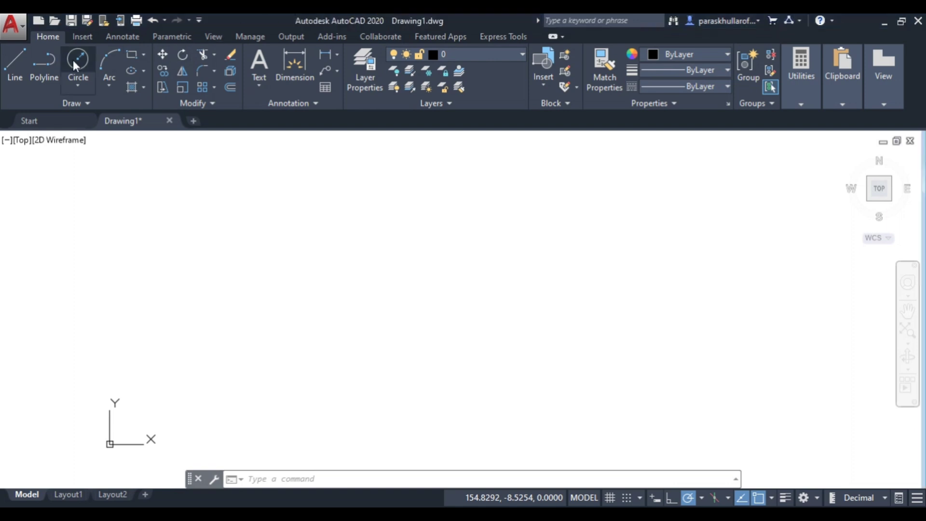
Draw two joined line segments rising from lower left to a peak and falling to lower right
left_click(13, 58)
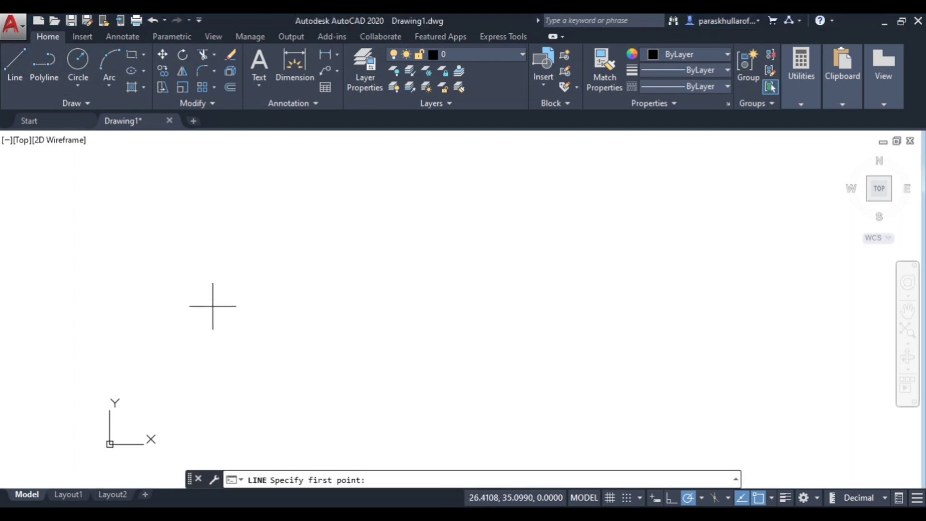
left_click(213, 310)
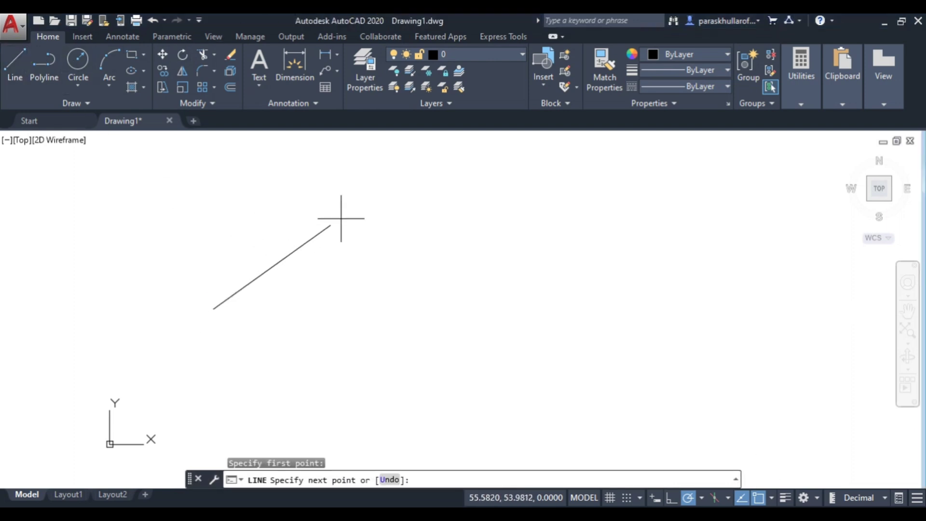
left_click(363, 203)
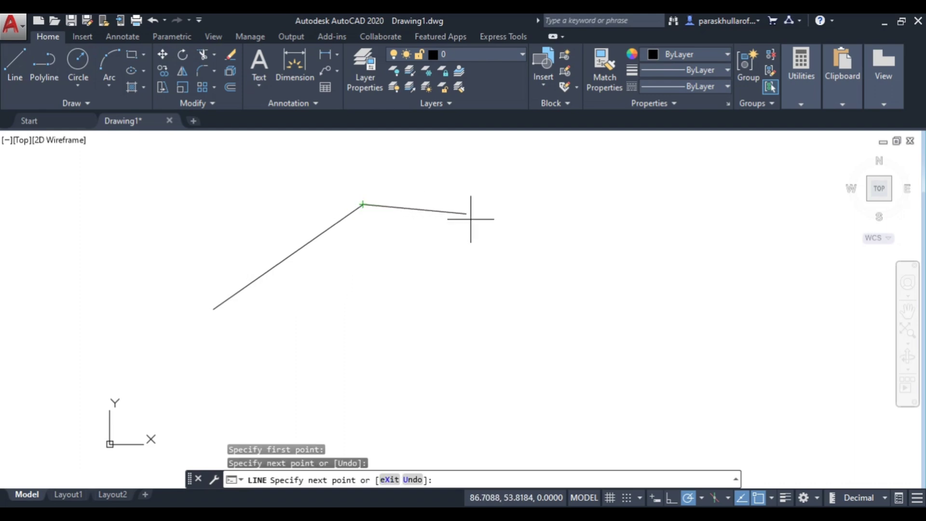
left_click(613, 320)
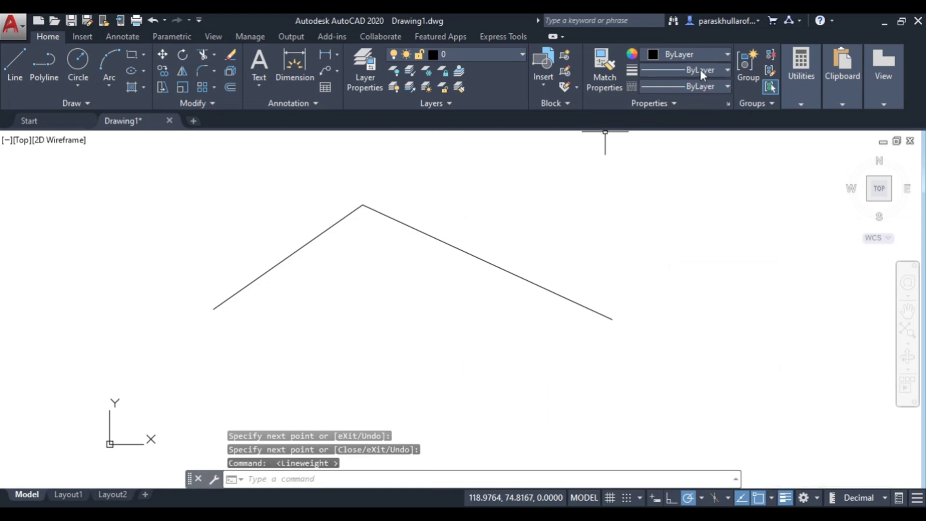
Assign a heavy lineweight to both peak lines from the Properties Lineweight list
left_click(727, 69)
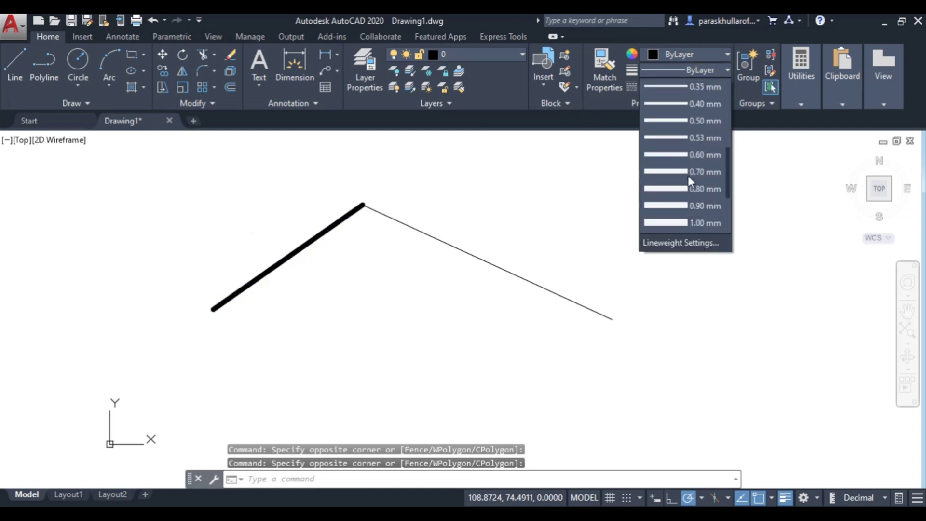
scroll("down", 3)
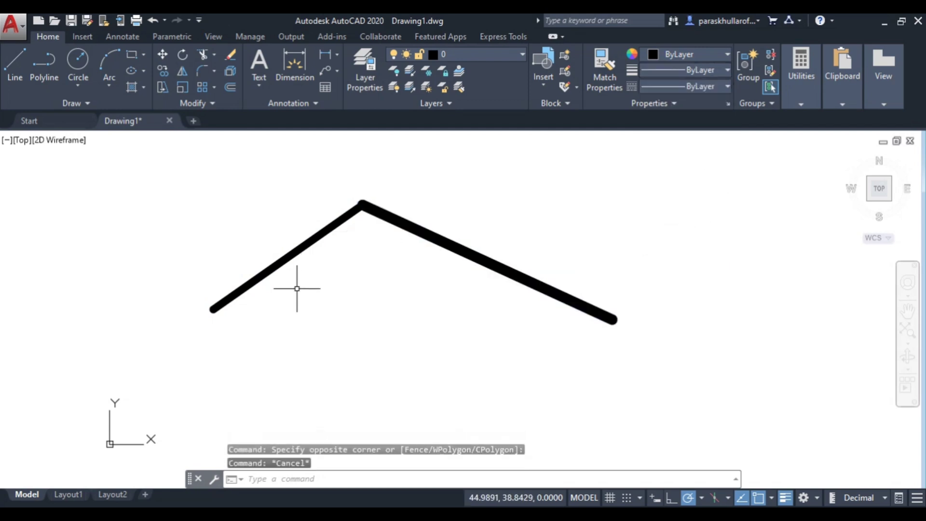
mouse_move(385, 277)
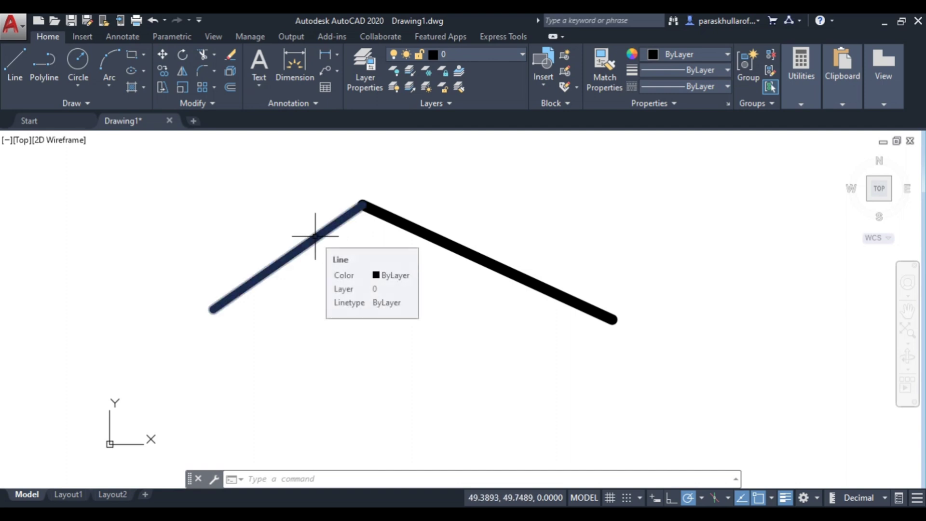
mouse_move(399, 220)
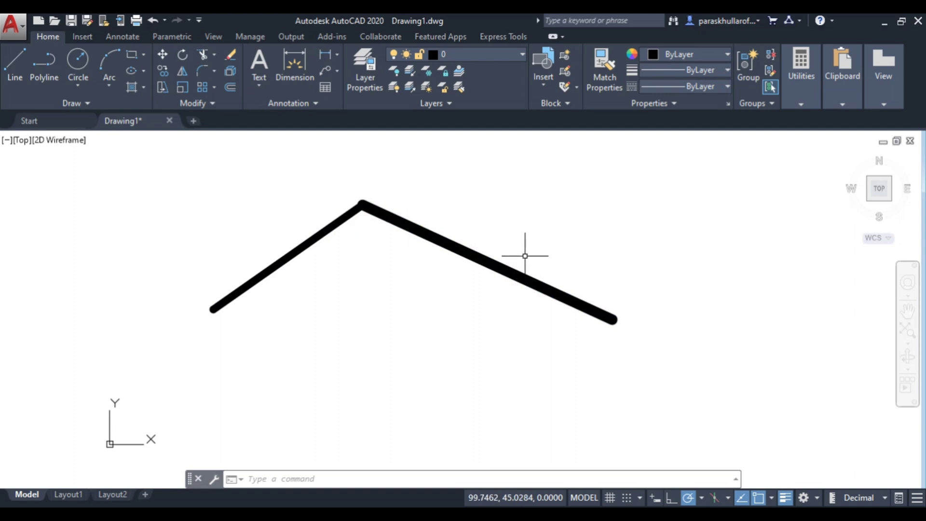
mouse_move(603, 282)
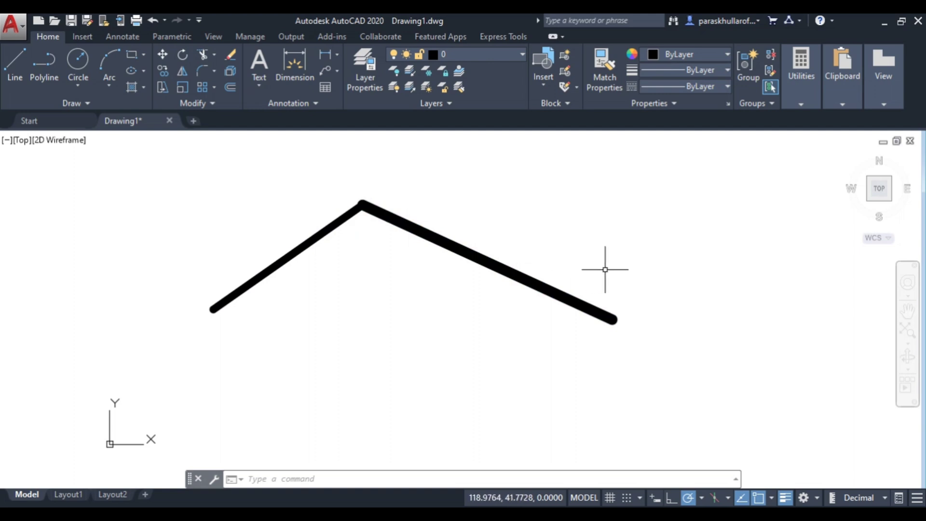
mouse_move(784, 512)
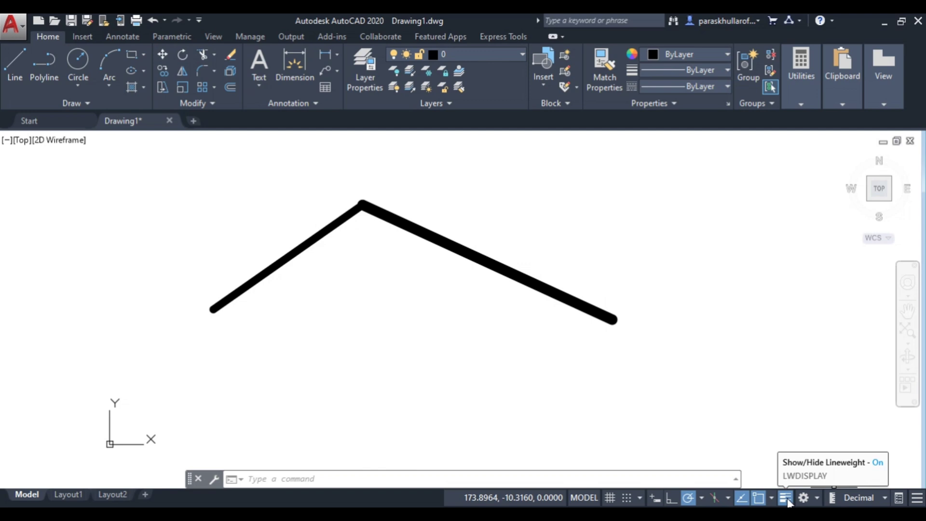
left_click(786, 511)
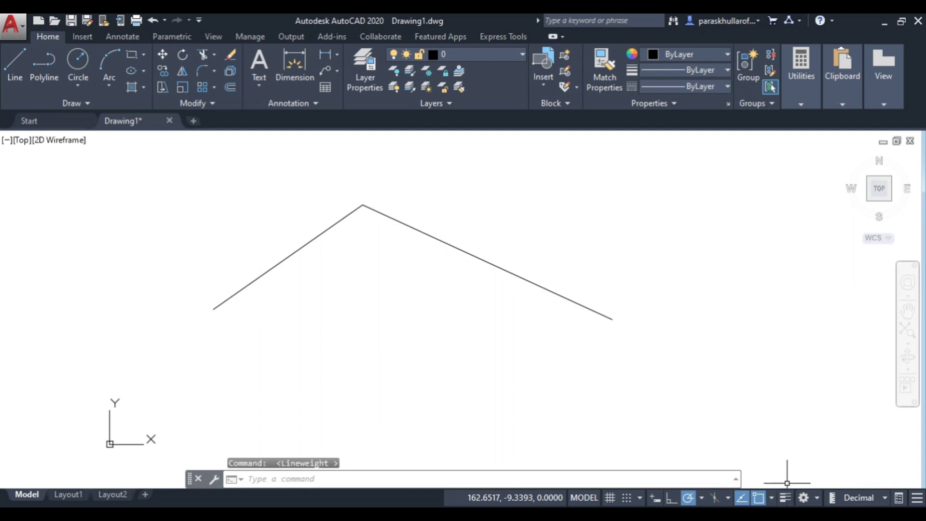
mouse_move(311, 216)
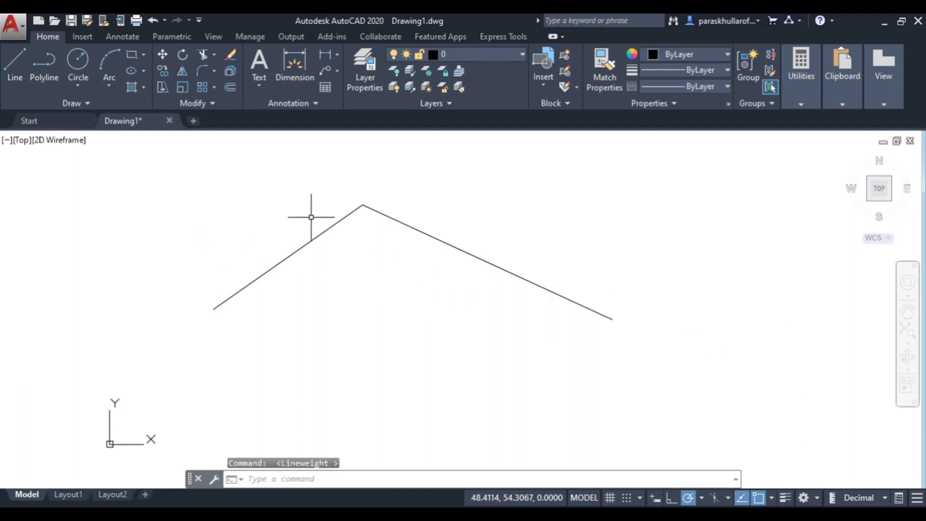
mouse_move(526, 224)
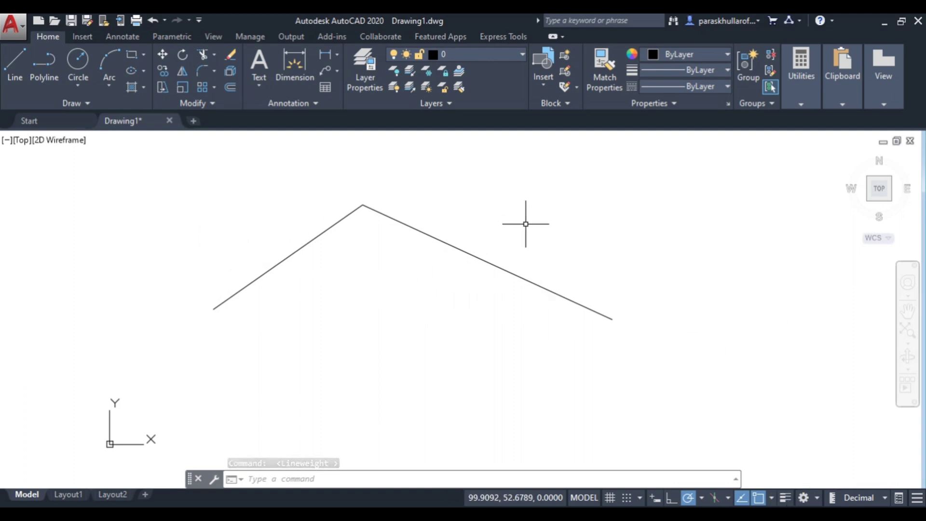
mouse_move(726, 373)
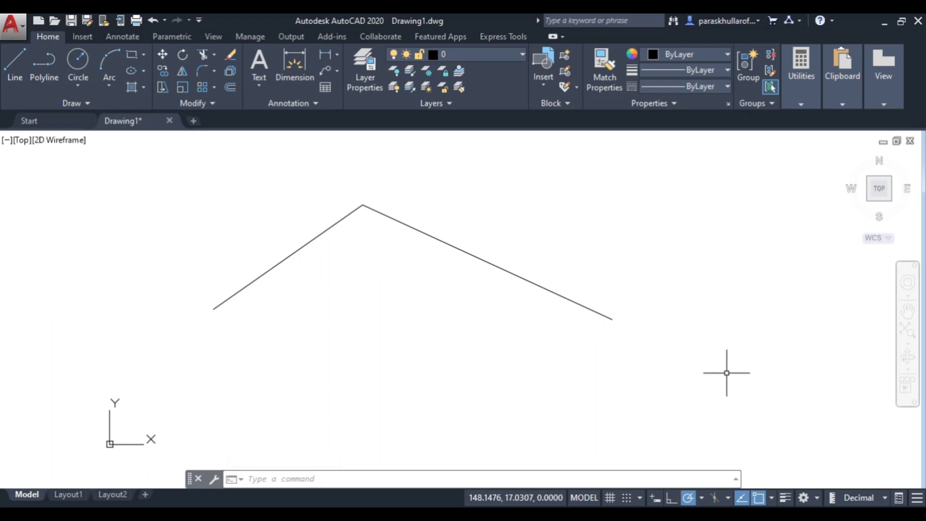
mouse_move(786, 512)
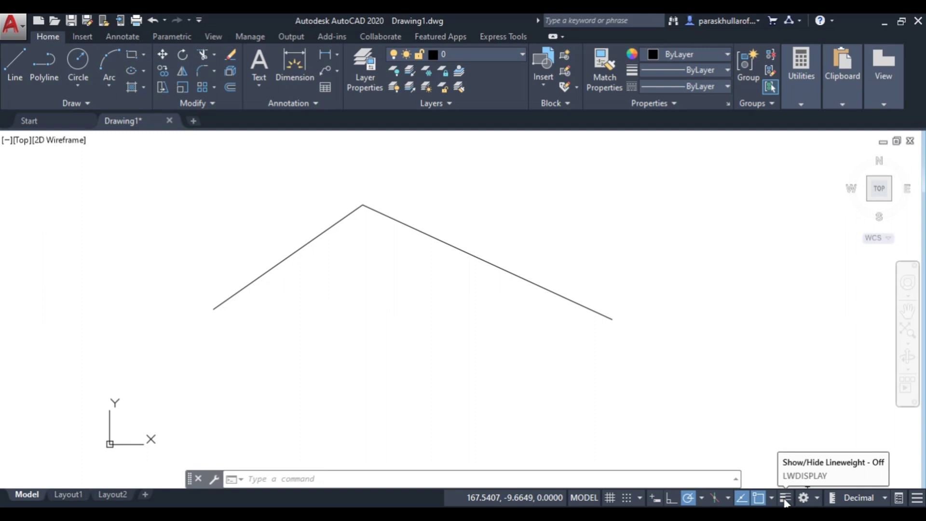
left_click(785, 512)
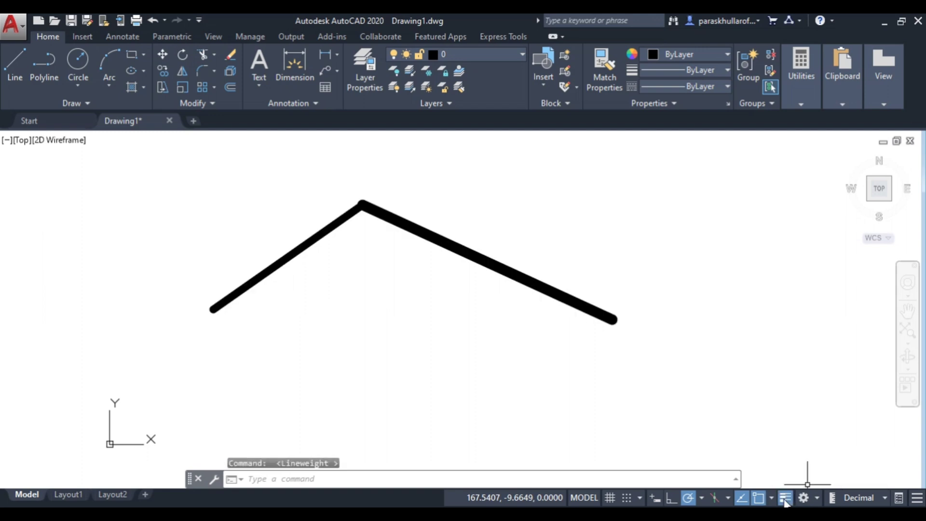